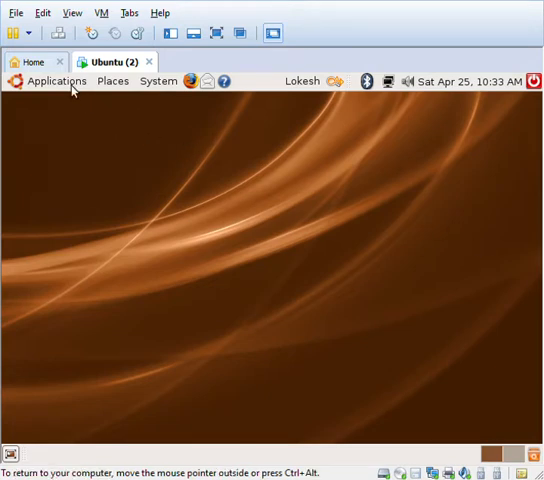
Step: Launch a new GNOME Terminal window from the Applications menu
left_click(56, 80)
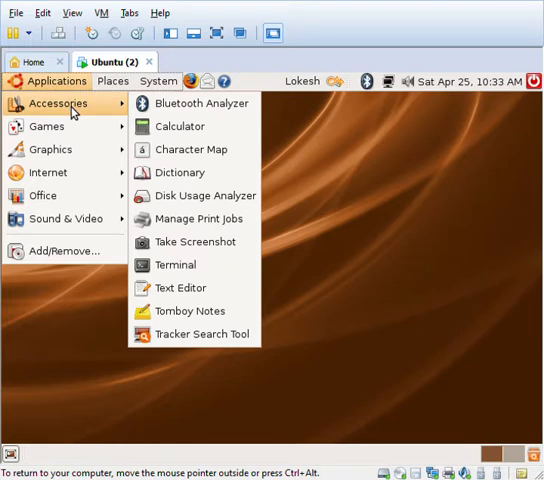
left_click(174, 264)
type("ls")
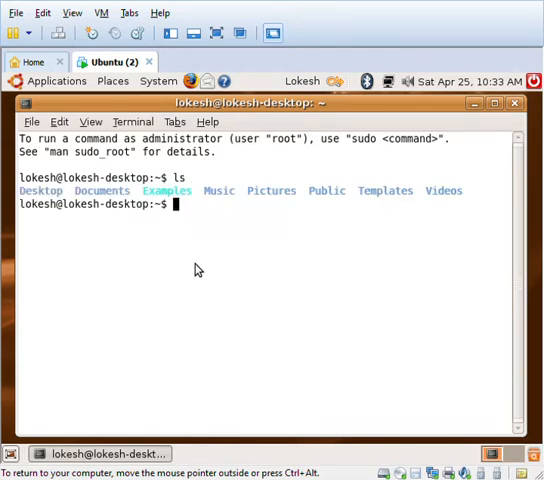
Step: Start editing a new sample.sh script in gedit from the terminal
type("g")
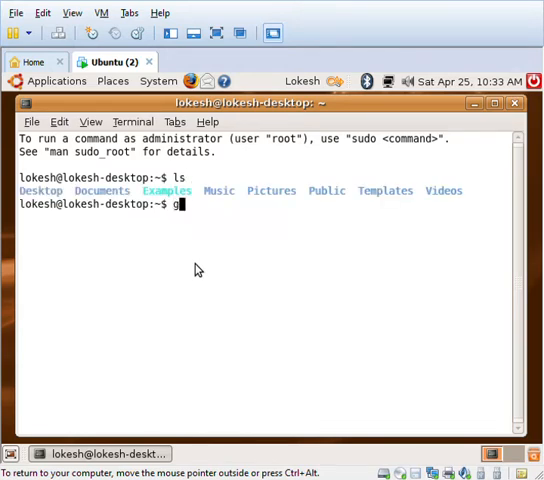
type("die")
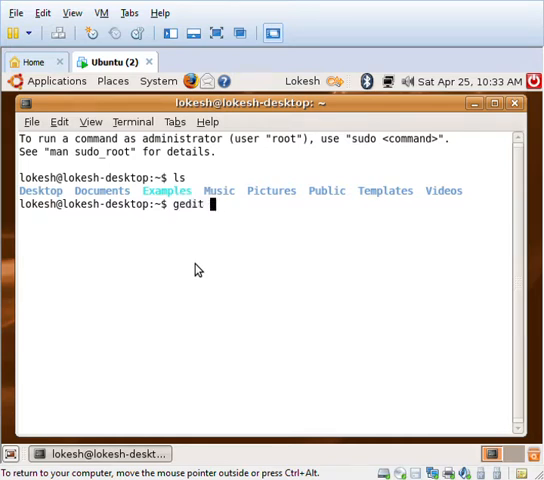
type("sample.sh")
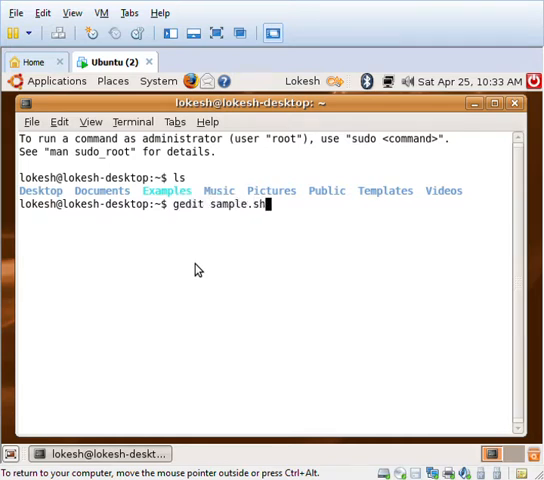
key("Return")
type("echo '")
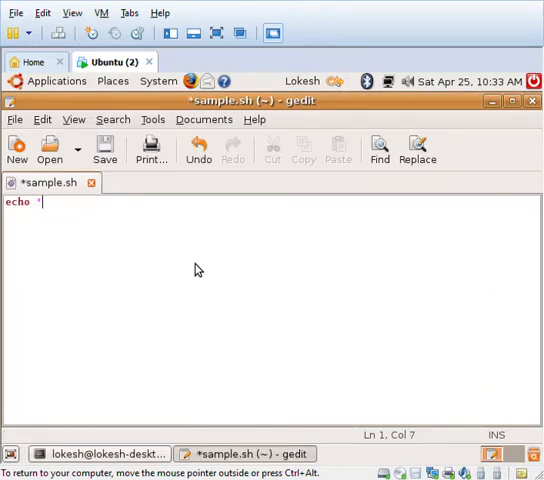
Step: Prompt "Enter the Students Roll No" and read the answer into rollno
type("Enter the")
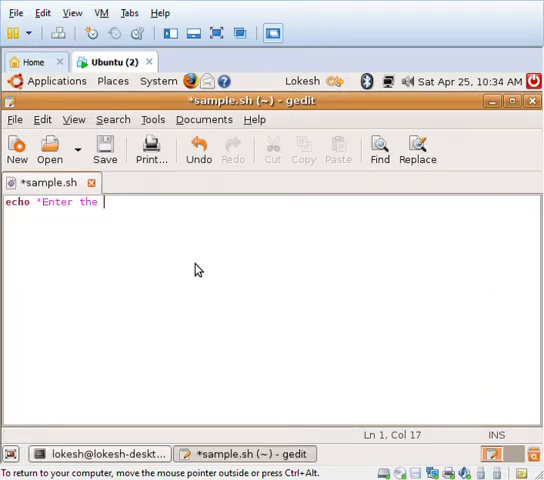
type("Students Ro")
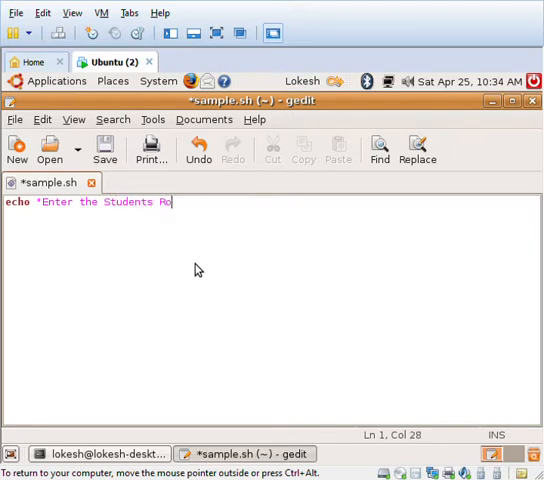
type("ll No*")
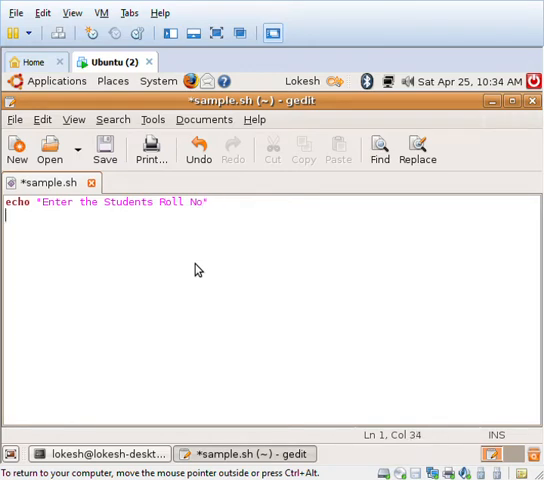
type("read r")
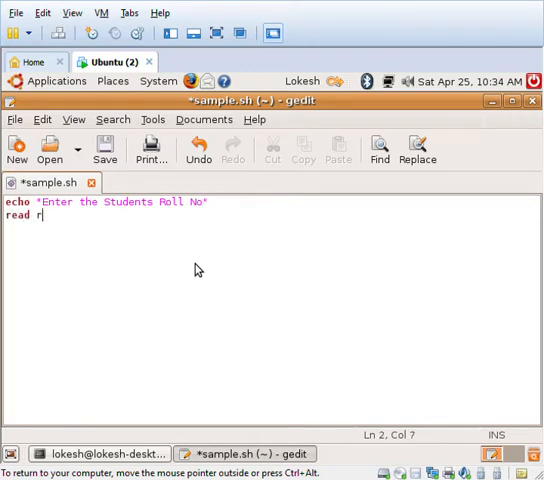
type("ollno")
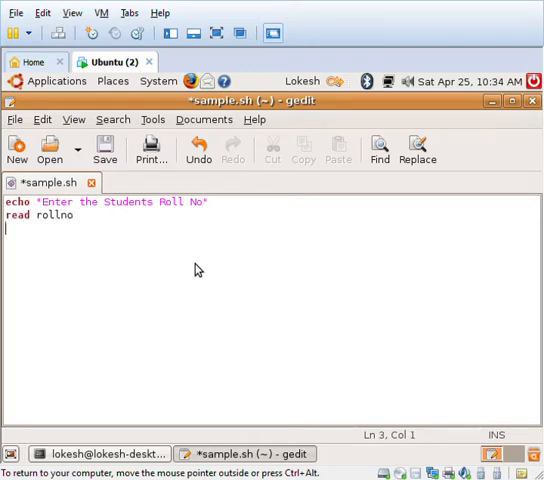
Step: Prompt "Enter the Student Name" and read the answer into name
type("echo \"")
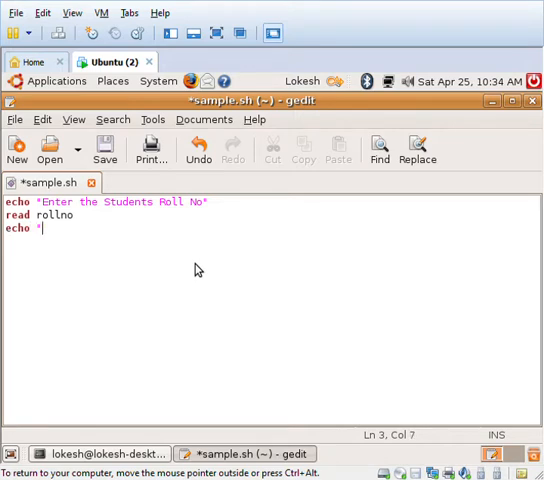
type("Enter the Stud")
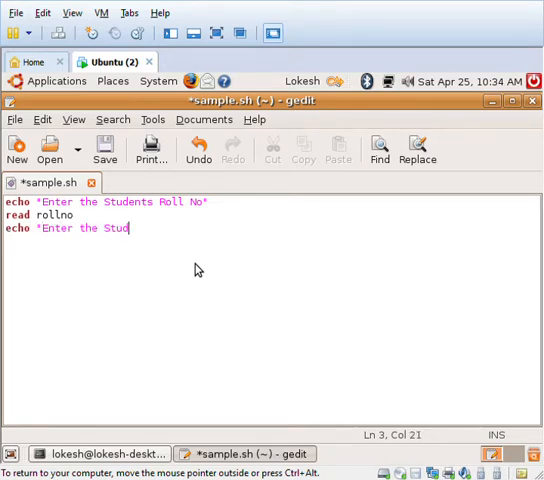
type("ent Name")
type("read nam")
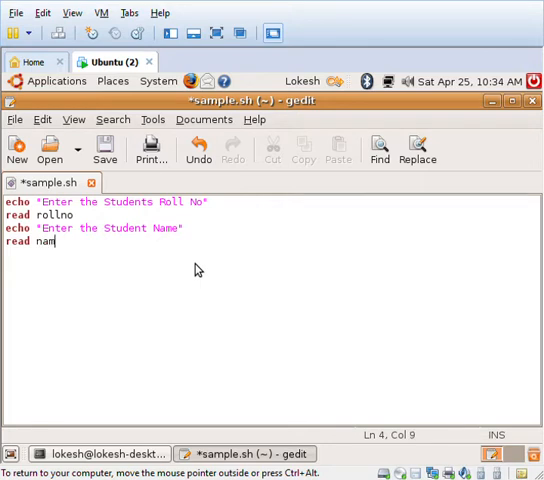
type("e")
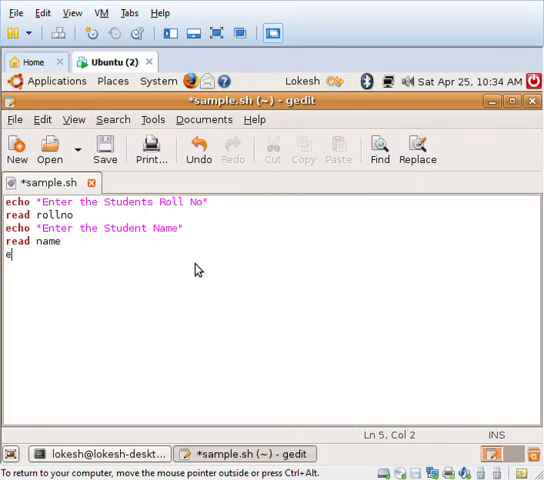
Step: Prompt "Enter the Marks1" and read the first mark into m1
type("echo \"")
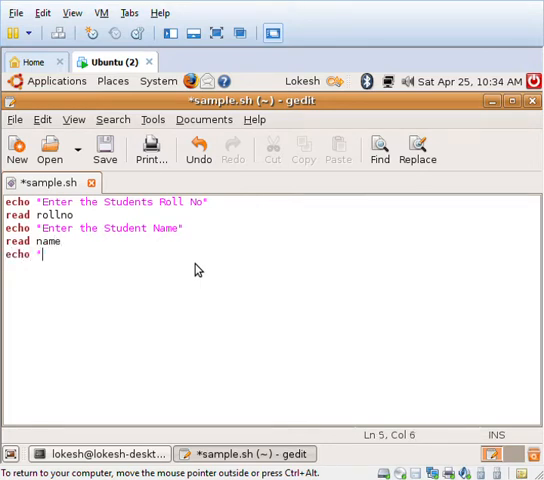
type("\"Enter the")
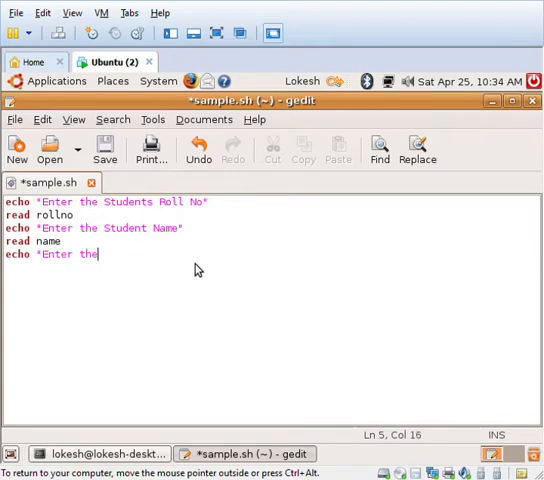
type("Ma")
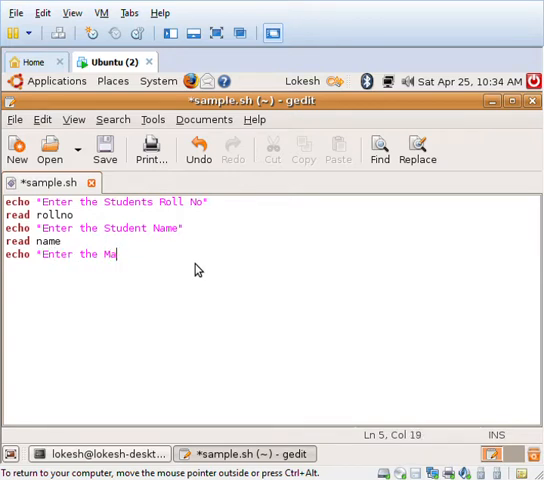
type("rks1\"")
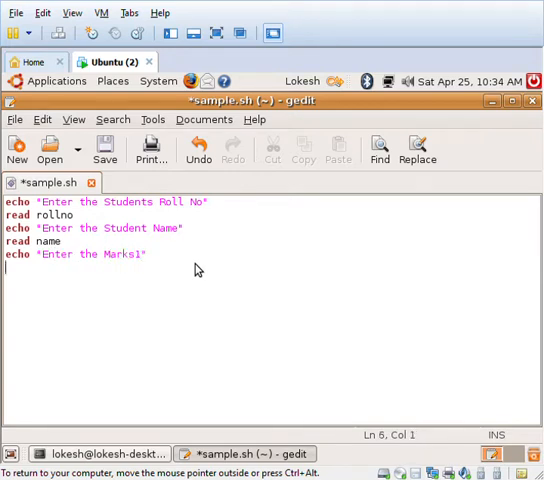
type("read m")
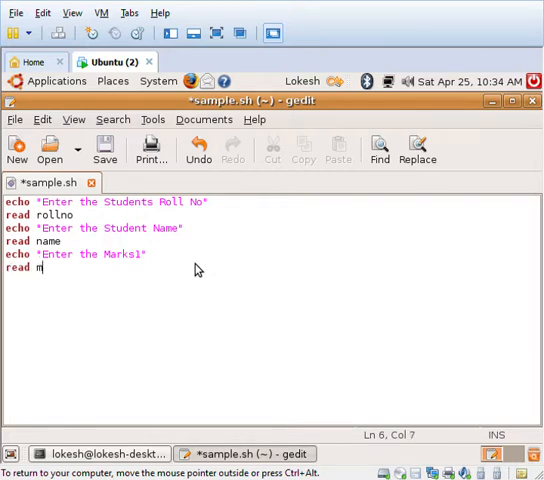
type("1")
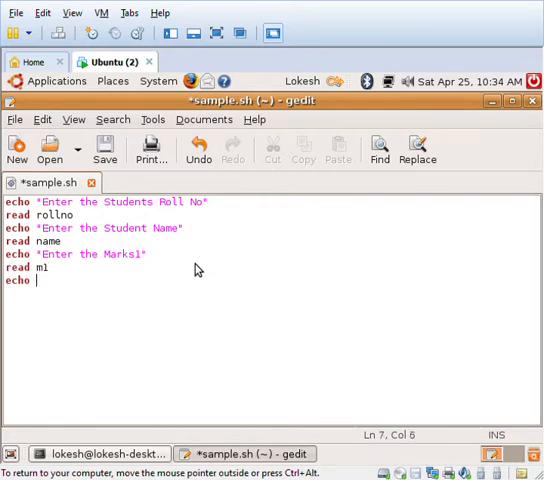
Step: Prompt "Enter the Marks2" reading into m2, and begin the Marks3 prompt
type("\"")
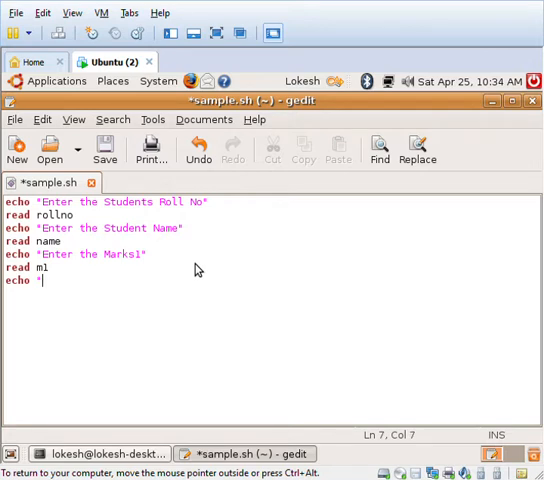
type("Enter the")
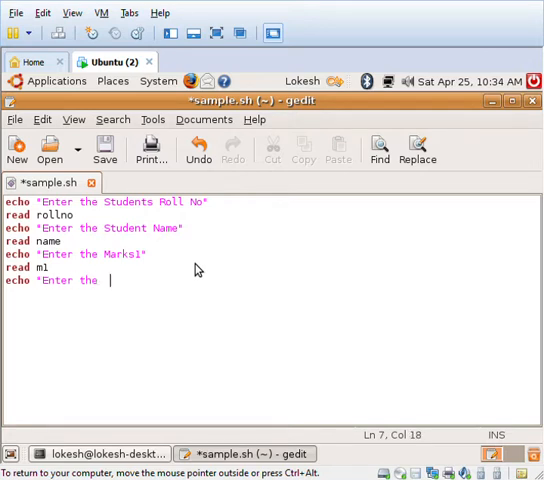
type("Mar")
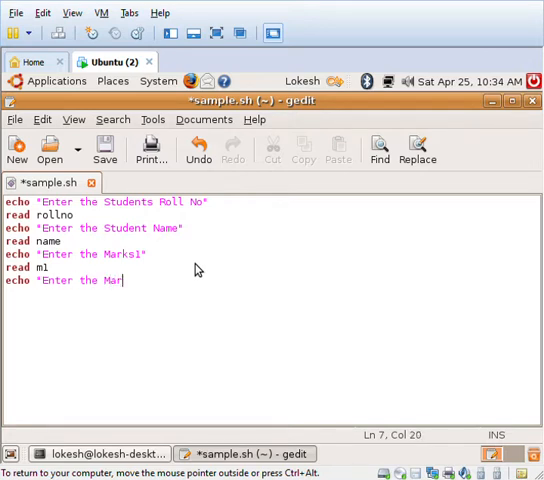
type("ks2\"")
type("ech")
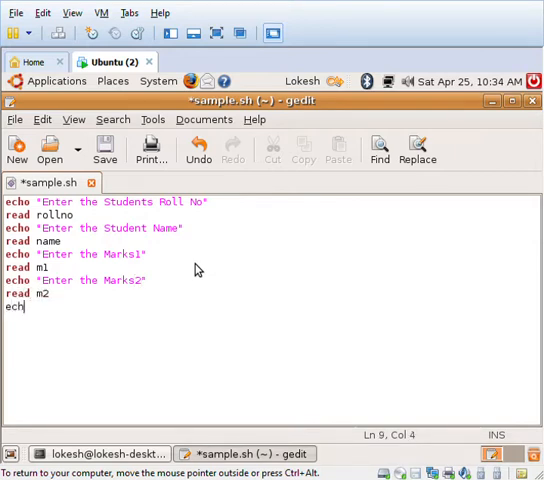
type("o *Ent")
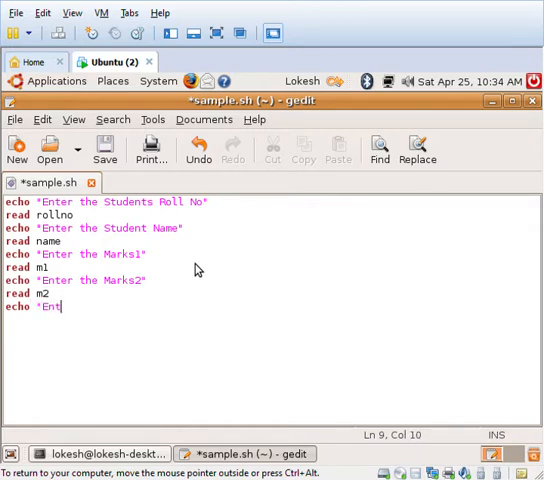
type("er the Mar")
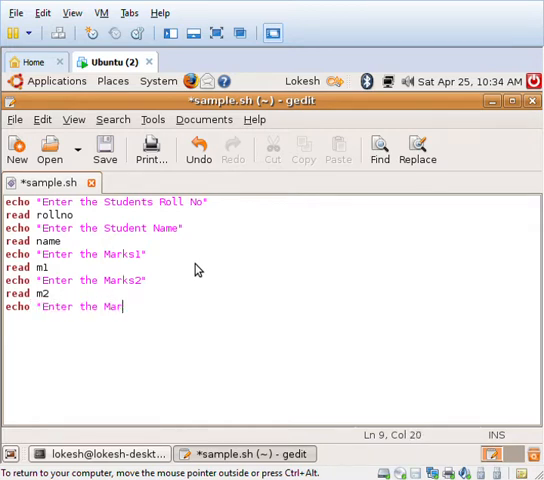
type("ks3\"")
type("read m3")
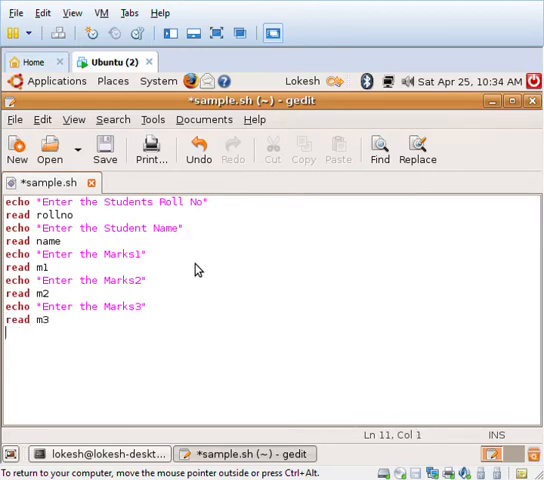
Step: Compute total=`expr $m1 + $m2 + $m3` below the read m3 line
type("total=`")
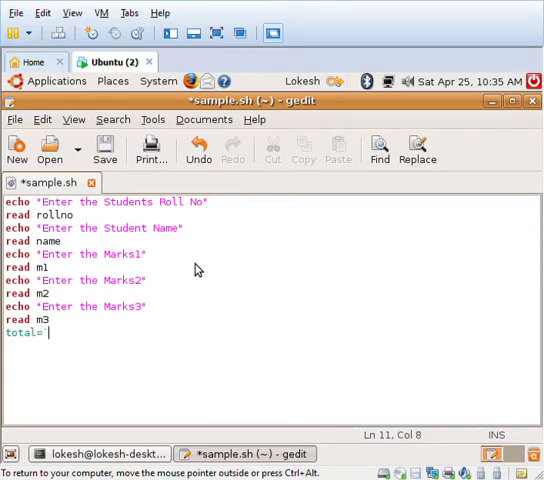
type("expr")
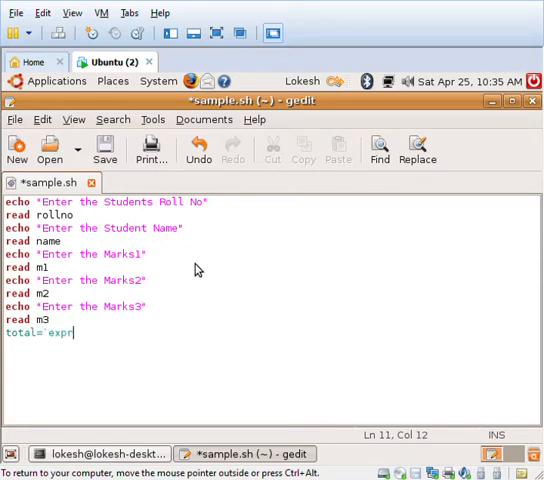
type("$m1")
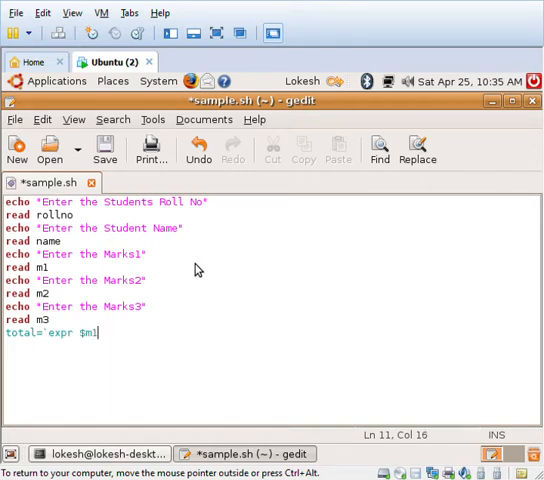
type("+")
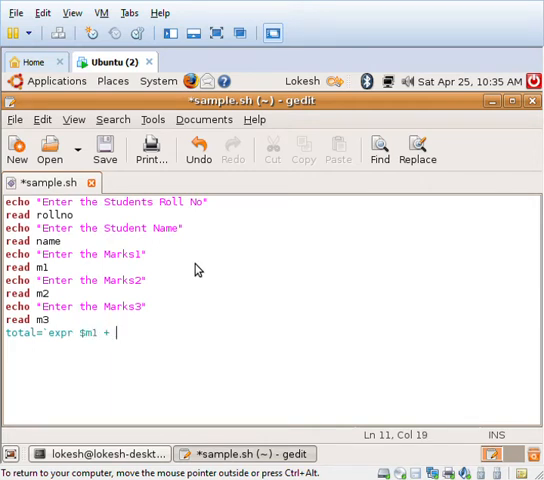
type("$")
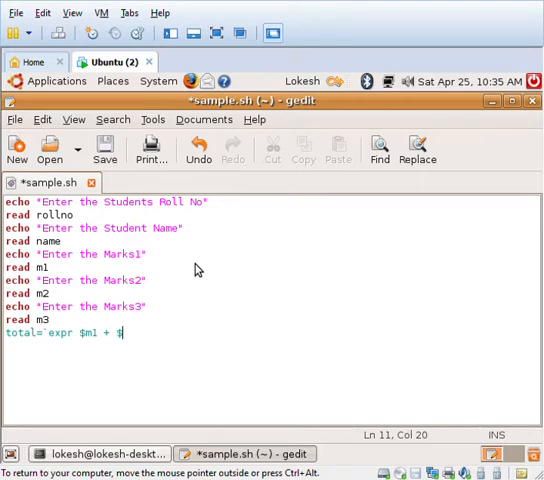
type("m2")
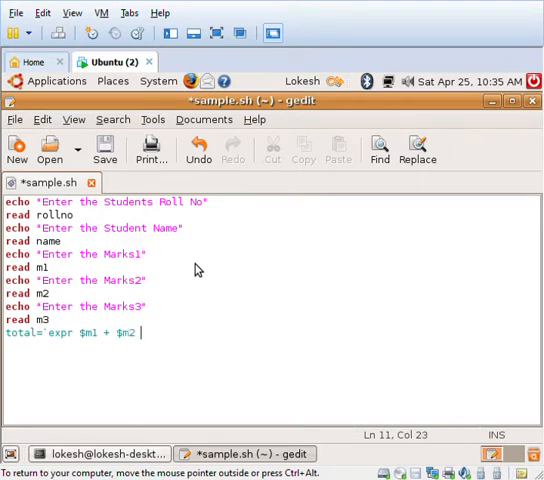
type("+")
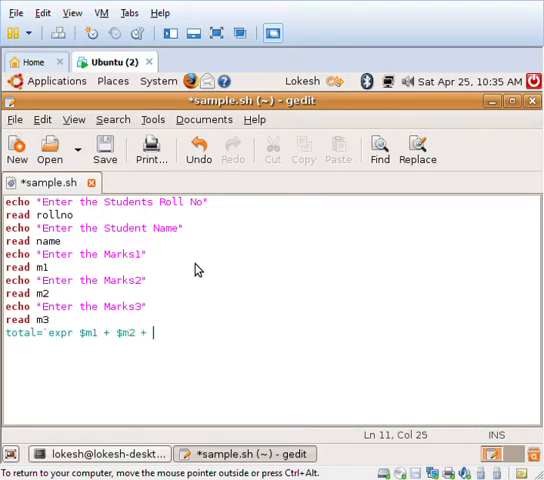
type("$m3")
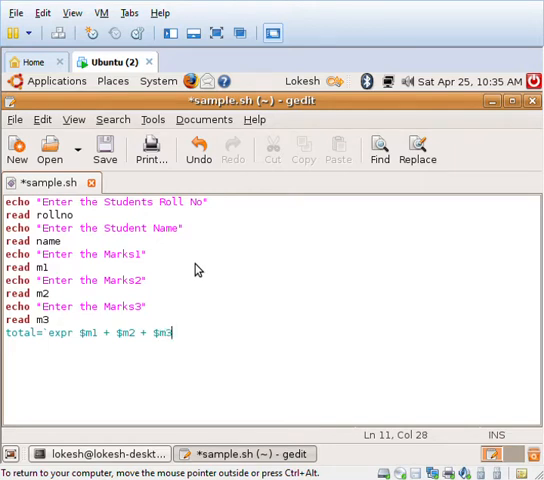
Step: Compute avg=`expr $total / 3` on a new line and begin the if statement
key("Return")
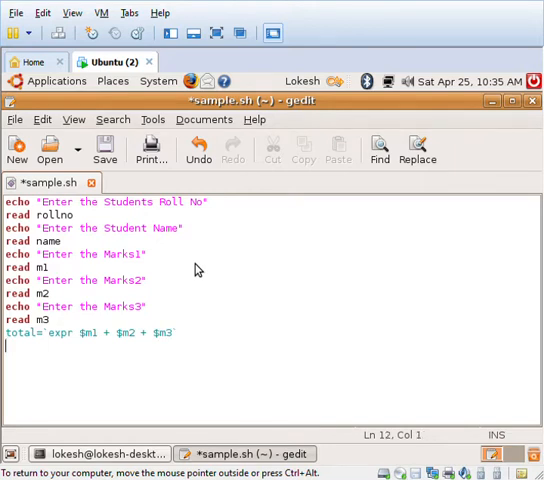
type("avg")
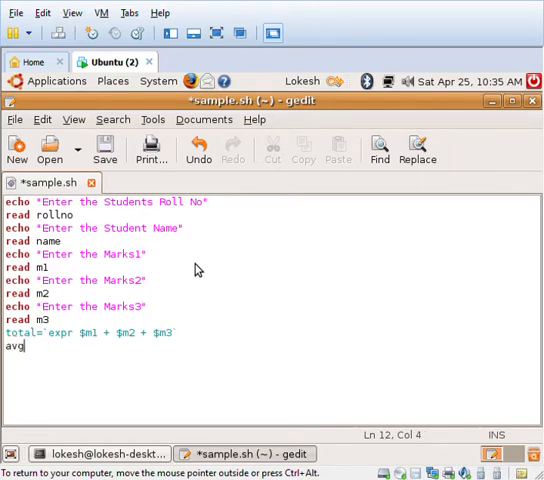
type("=")
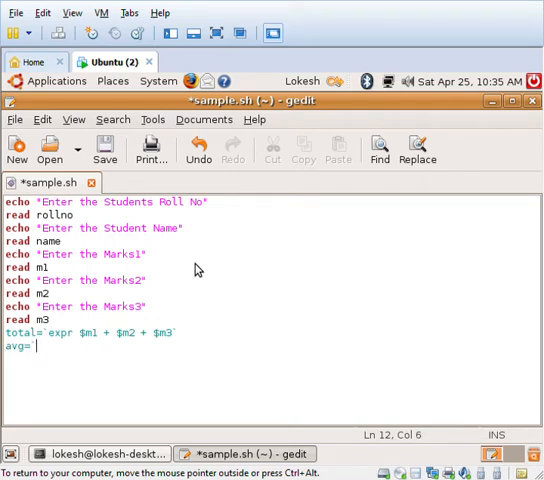
type("`expr")
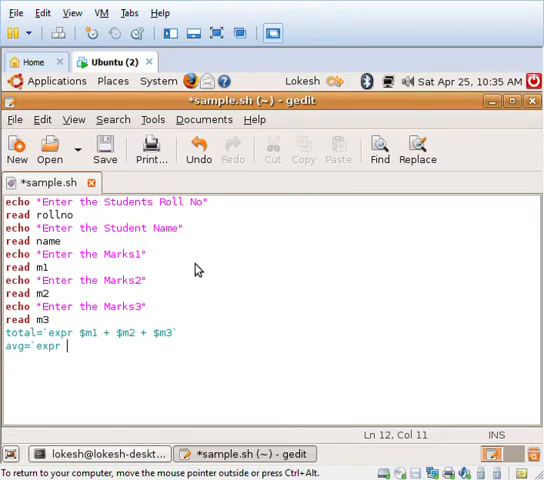
type("$total")
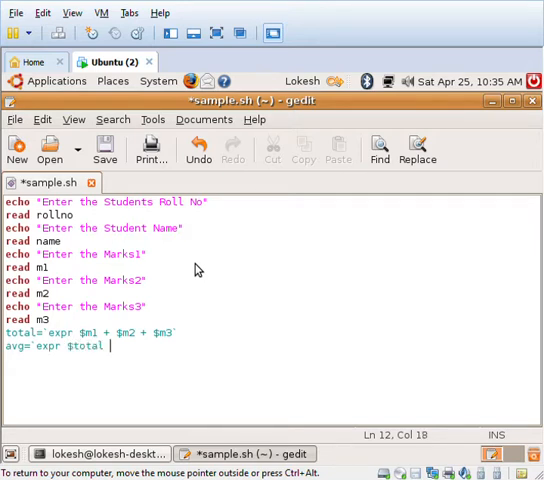
type("/ 3")
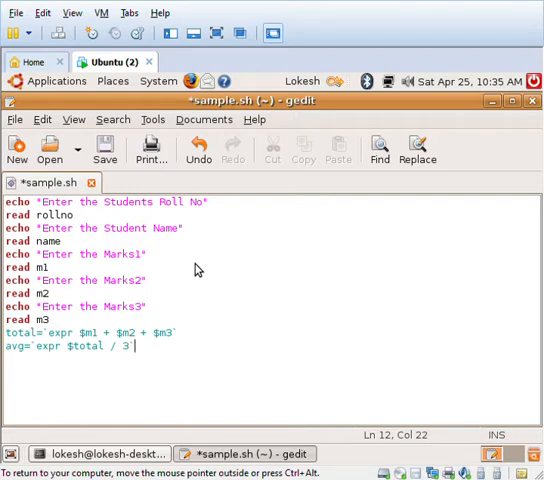
type("if")
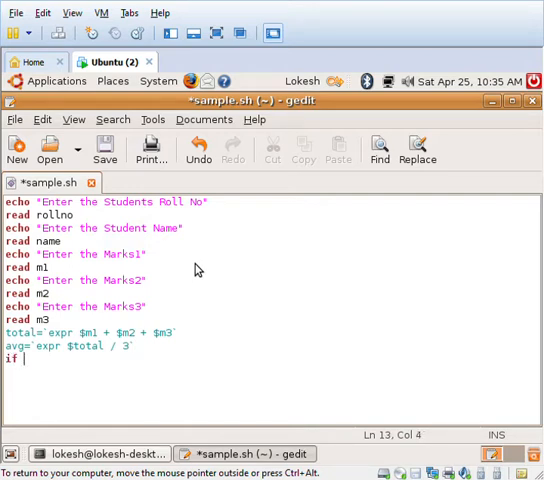
Step: Write the first half of the if test: $avg -ge 60 -a $m1 -ge 35
type("[")
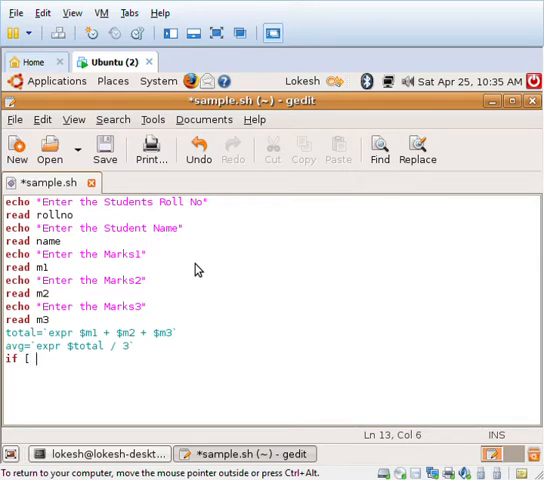
type("$avg -ge")
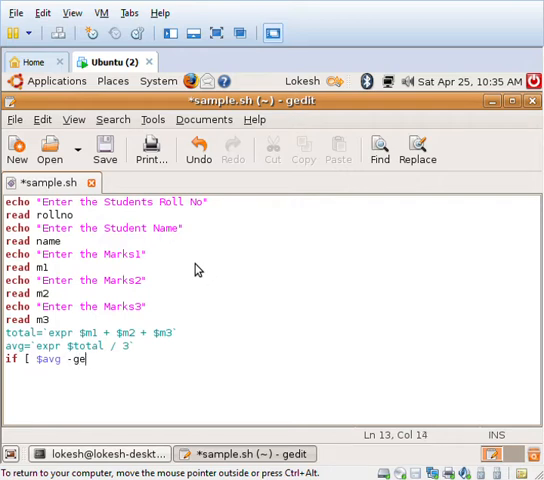
type("60")
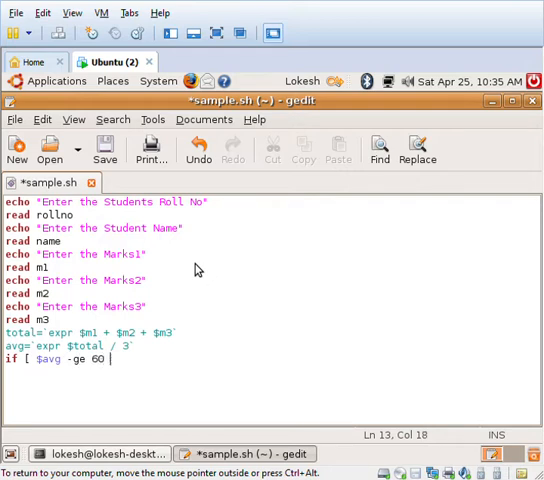
type("-a")
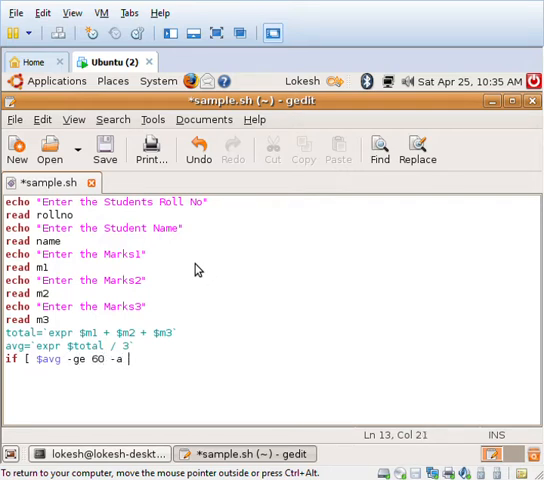
type("$m1")
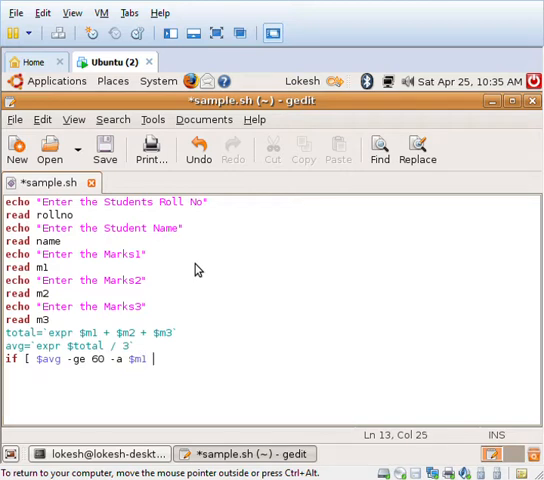
type("-ge 3")
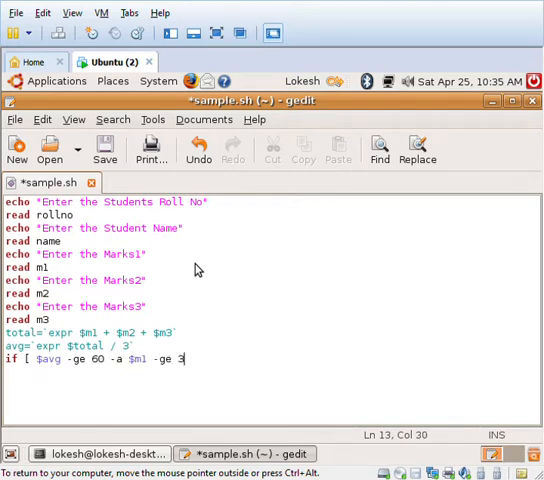
type("5 -a $m2")
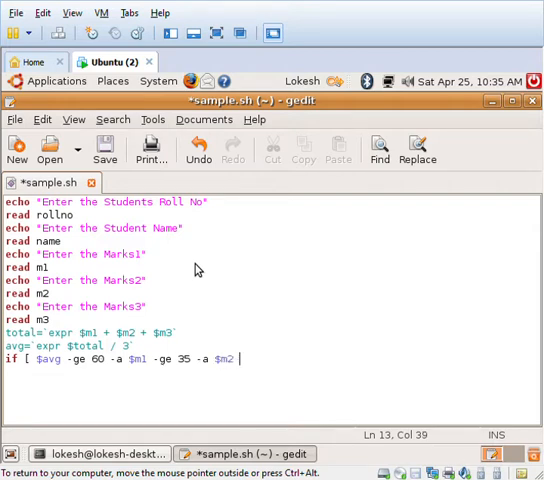
Step: Complete the test with $m2 -ge 35 -a $m3 -ge 35 ] and move to the then line
type("-ge")
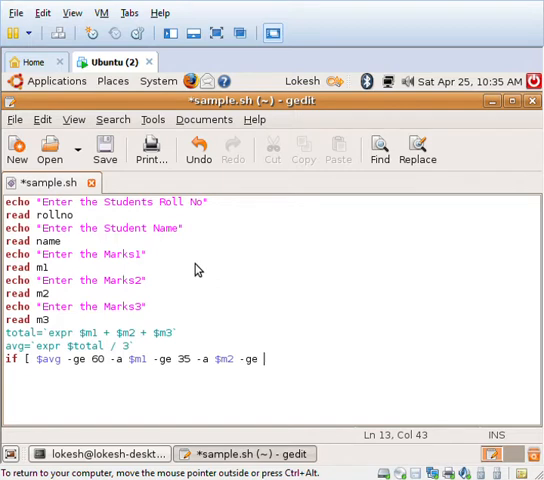
type("35")
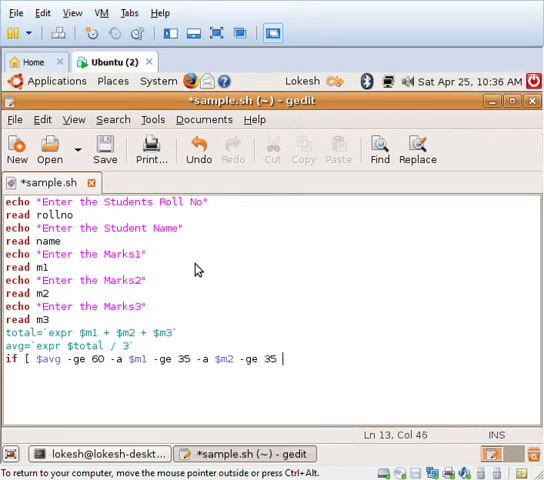
type("-a")
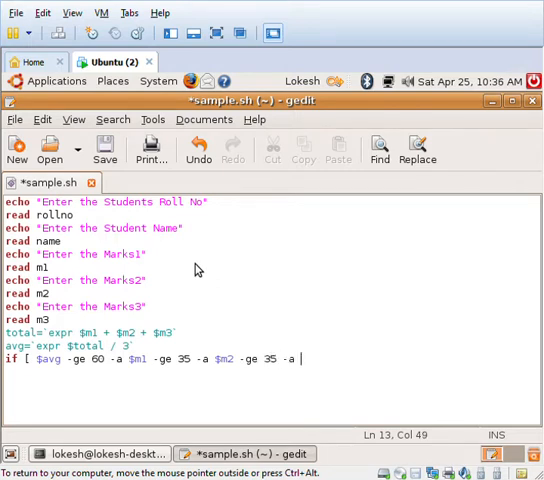
type("$m3")
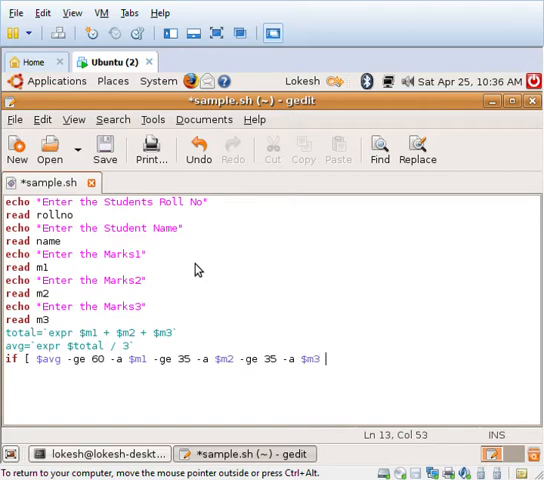
type("-g")
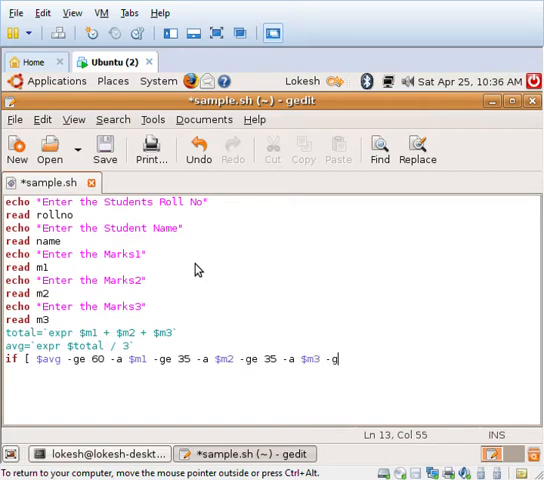
type("e 35")
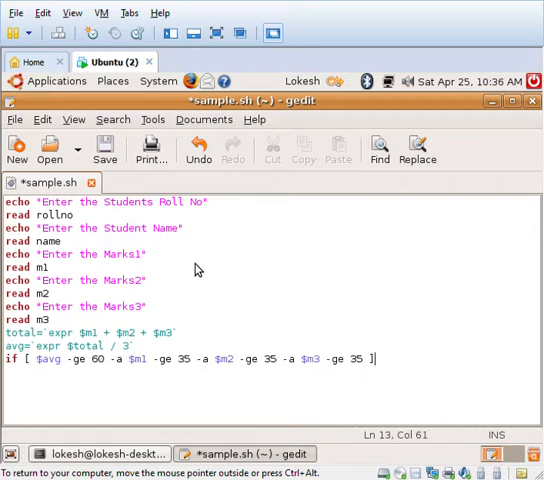
key("Return")
type("then")
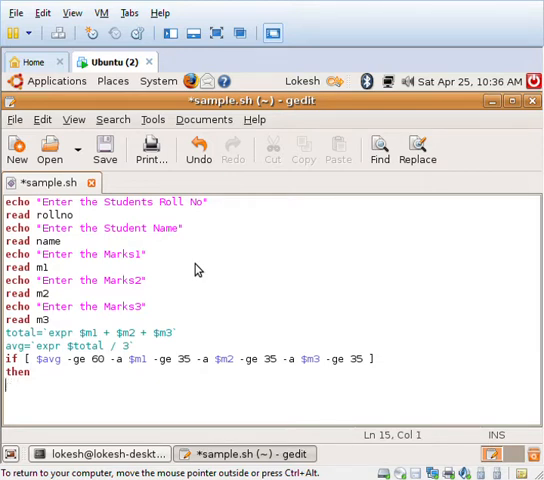
Step: Assign grade="First Class" under then and begin the elif line
type("grade=")
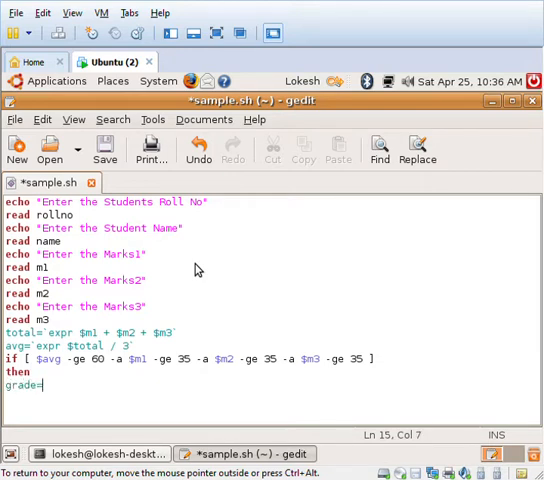
type("First")
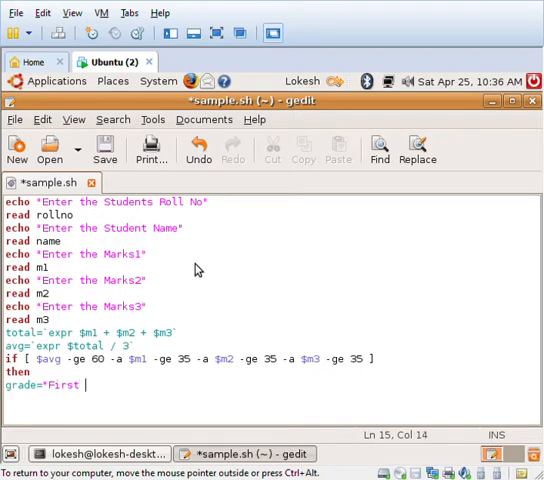
type("Class\"")
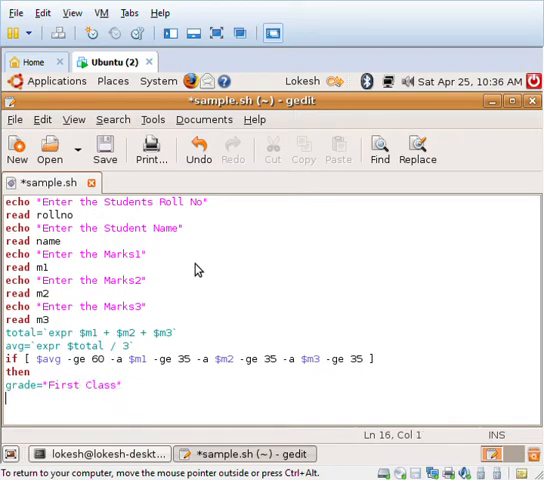
type("el")
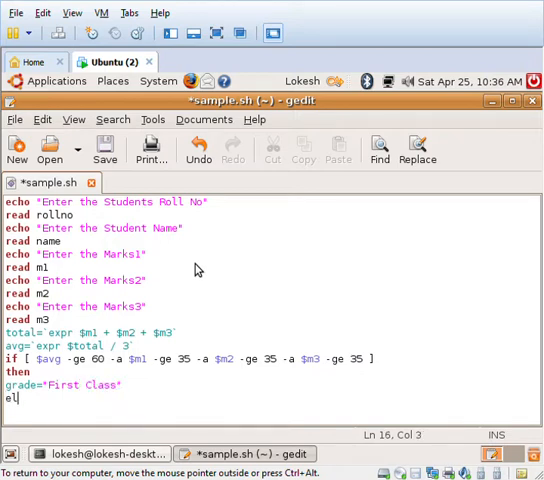
Step: Write elif [ $avg -ge 50 -a $m1 -ge 35 for the Second Class test
type("if [")
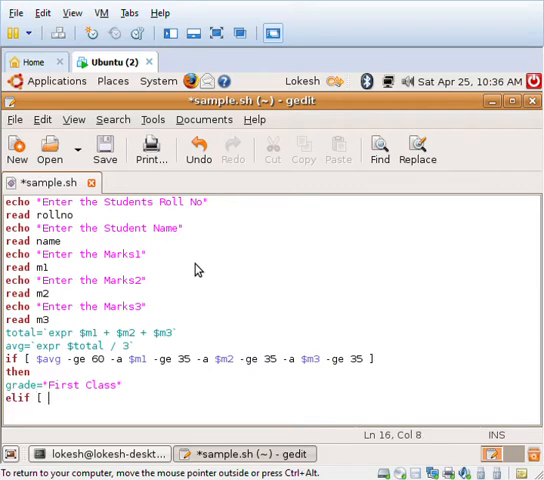
type("$a")
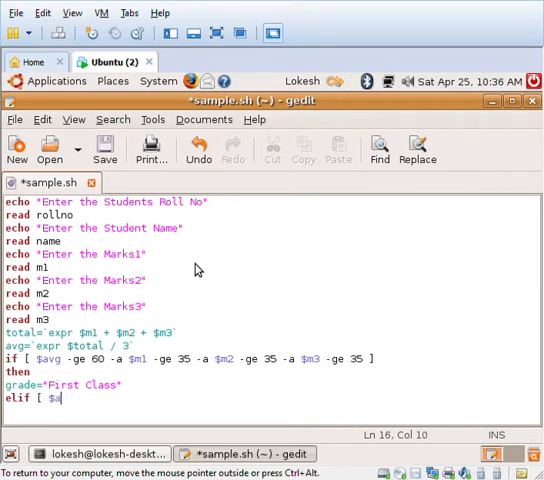
type("vg -")
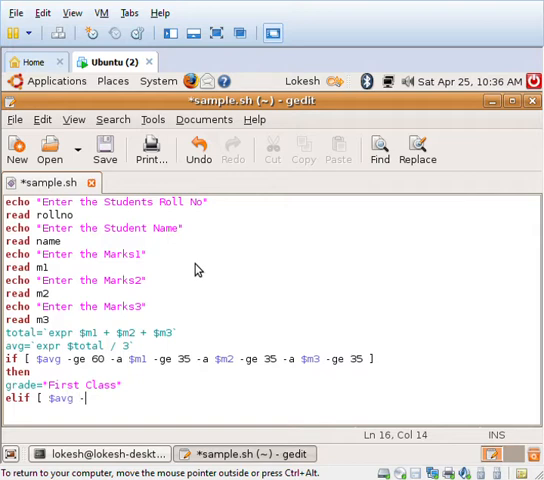
type("ge 50")
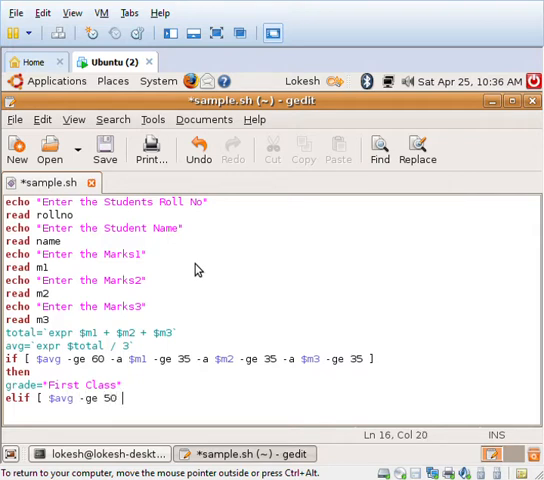
type("-a")
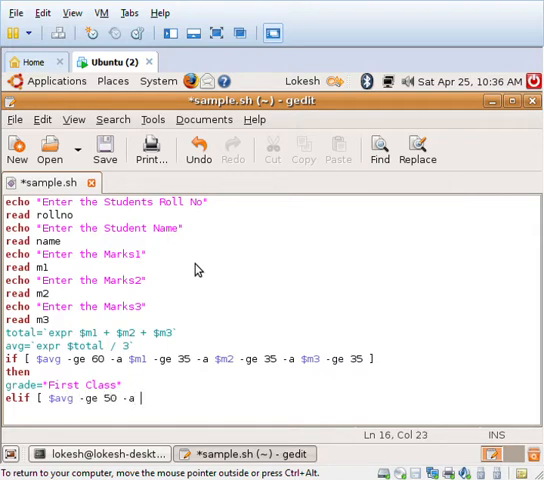
type("$m1")
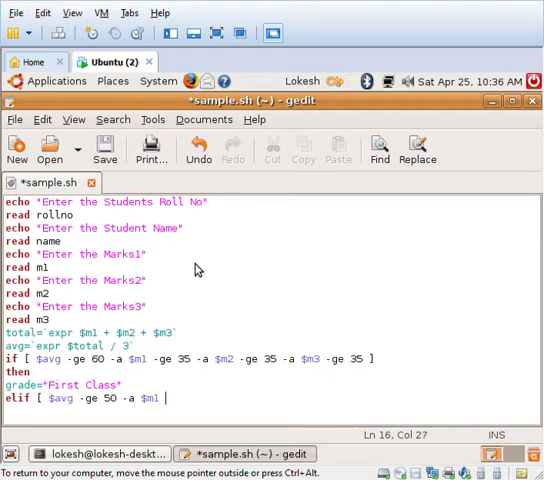
type("-ge 3")
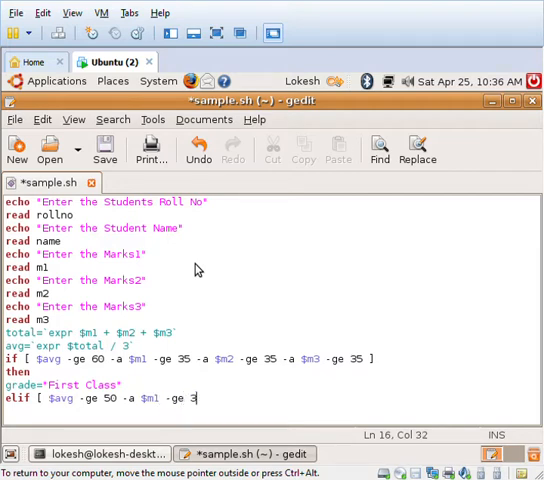
type("5 -a")
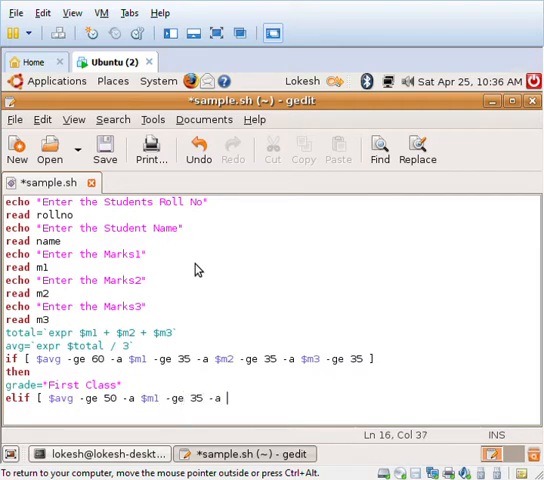
Step: Finish the elif test with $m2 and $m3 -ge 35 and add its then line
type("m2 -ge")
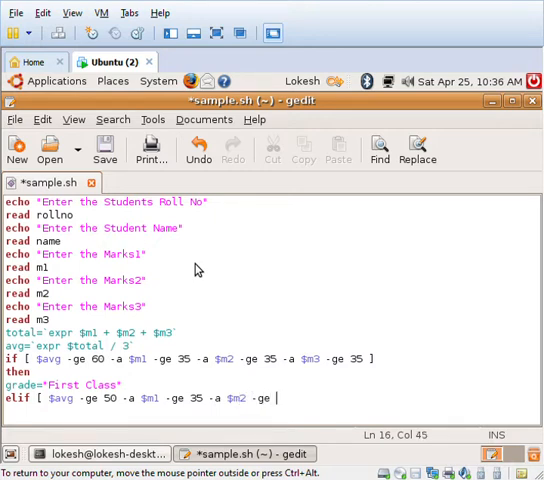
type("35")
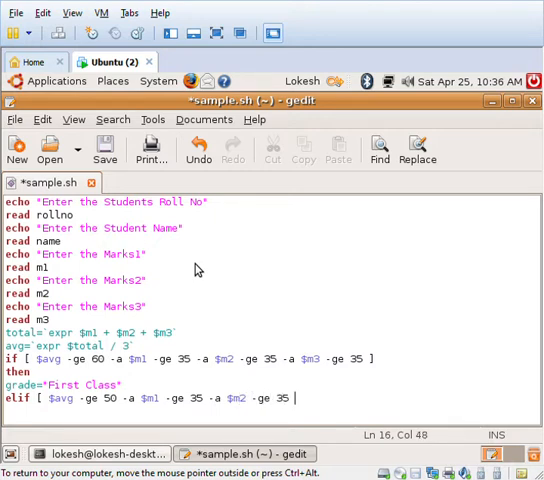
type("-a")
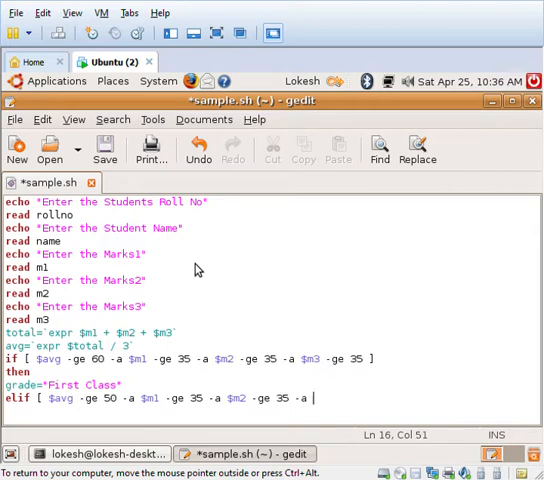
type("$m3 -ge 35")
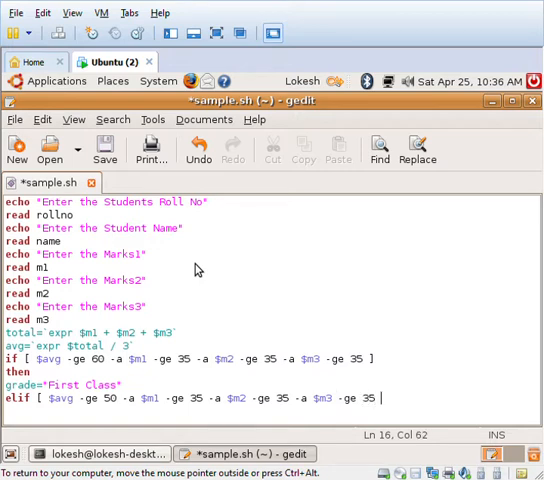
key("Return")
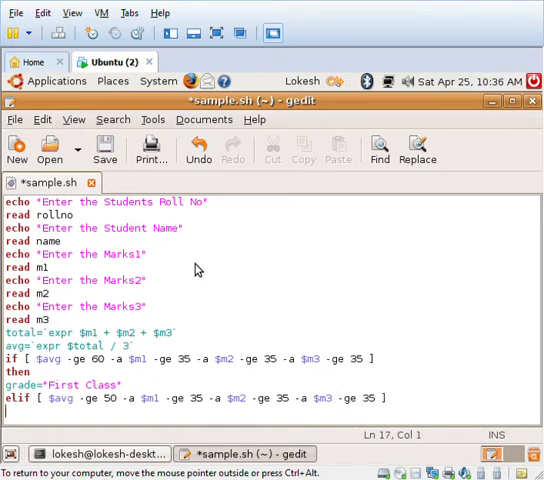
type("then")
type("grade")
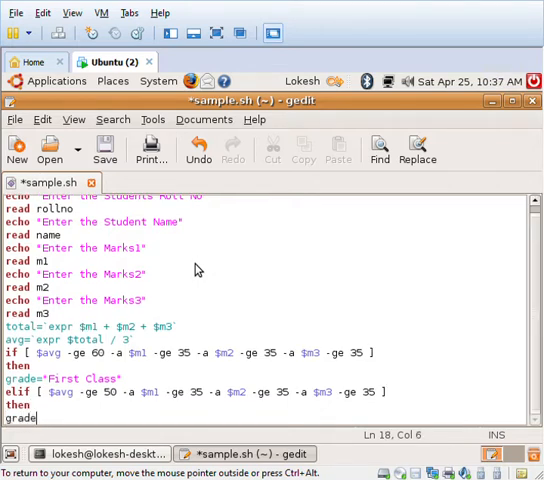
Step: Assign grade="Second Class", else grade="fail", and close the block with fi
type("=\"Second Clas")
type("else")
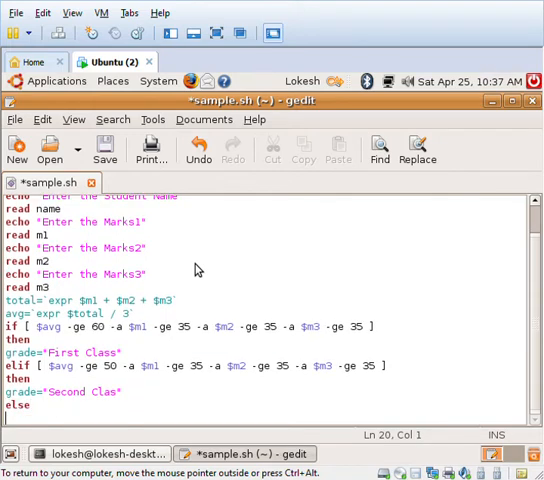
type("grade=")
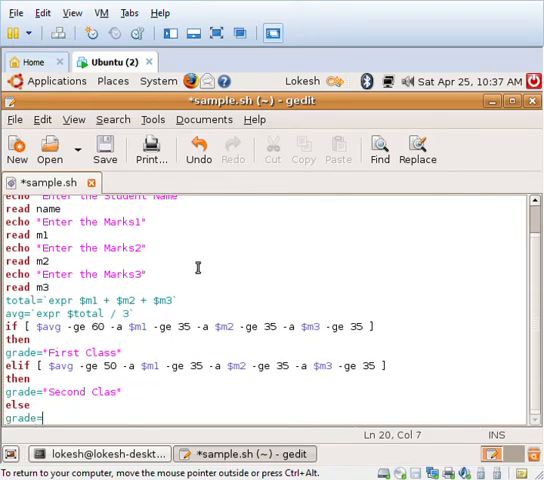
type("fail")
type("fi")
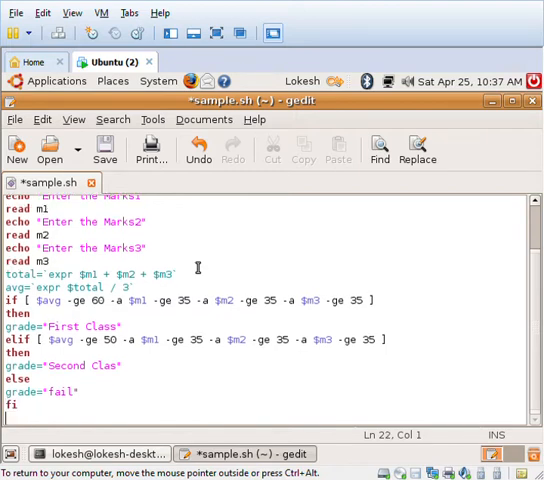
Step: Echo a header line "Roll No Name Total Avt Grade"
type("echo \"F")
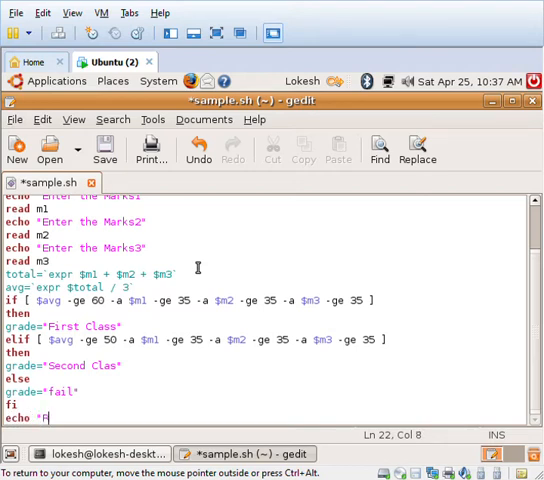
type("oll No")
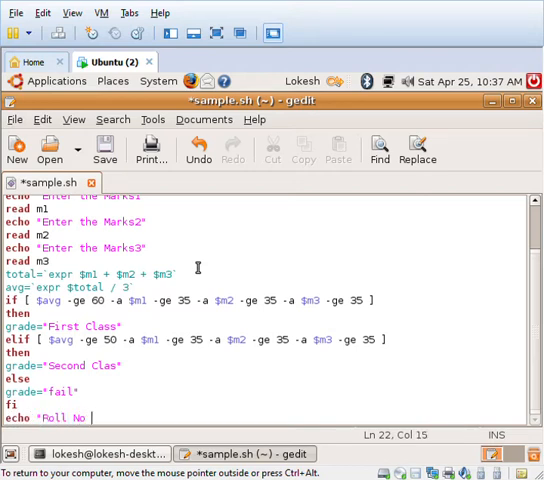
type("Name")
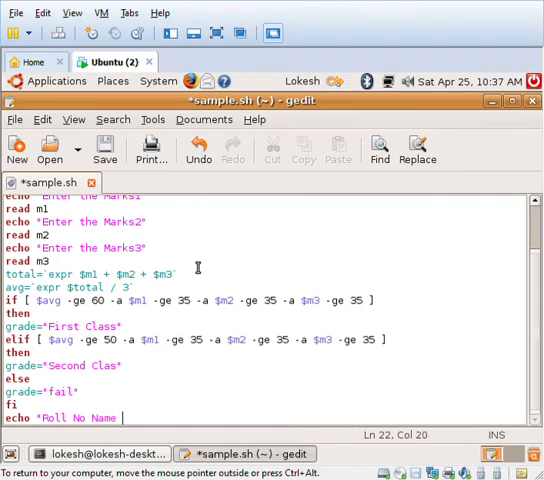
type("Total")
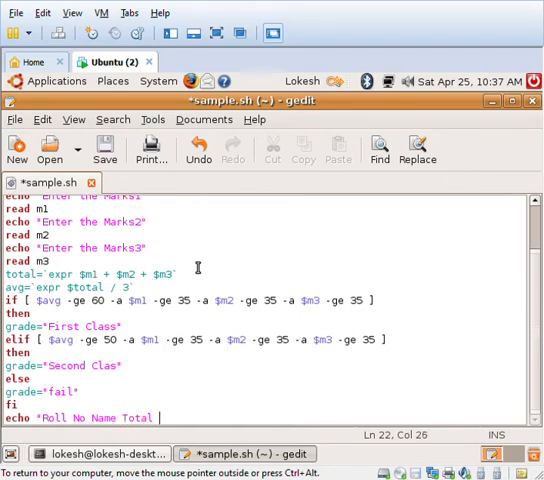
type("Avt")
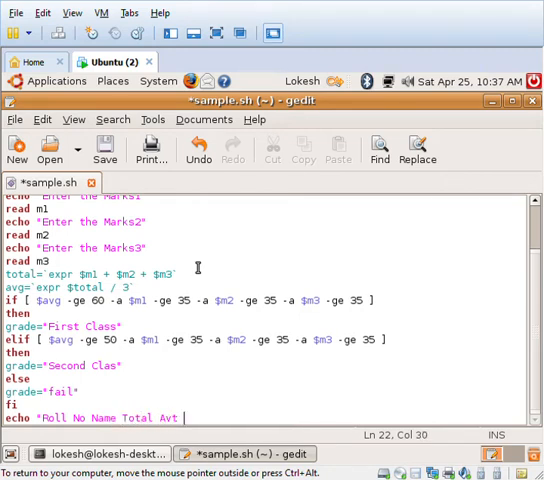
type("Grade")
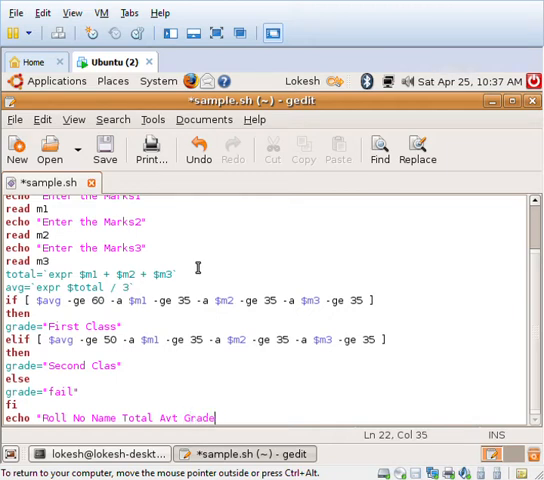
key("Return")
type("echo \"")
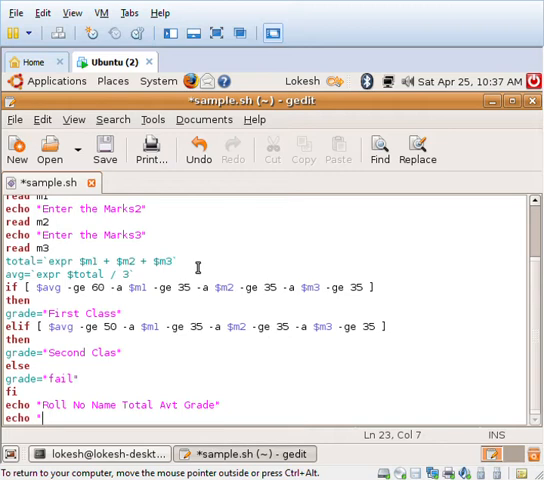
Step: Echo "$rollno $name $total $avg $grade" and save the script
type("$roll")
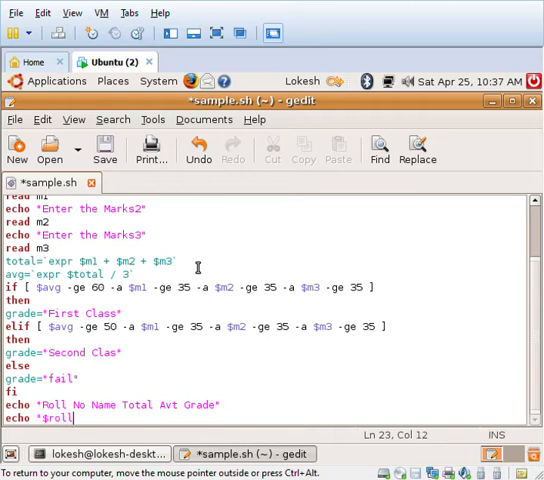
type("no")
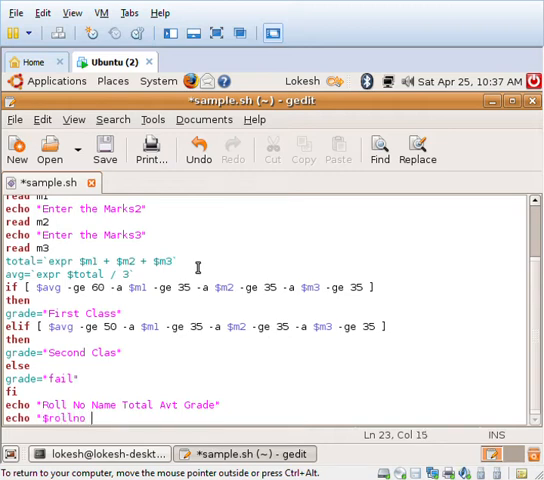
type("$name")
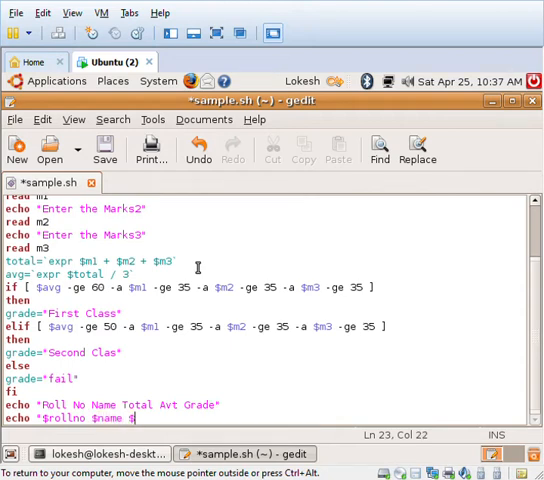
type("$total")
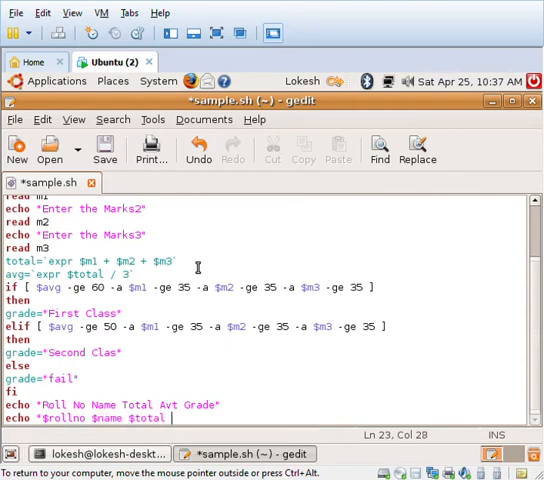
type("$avg")
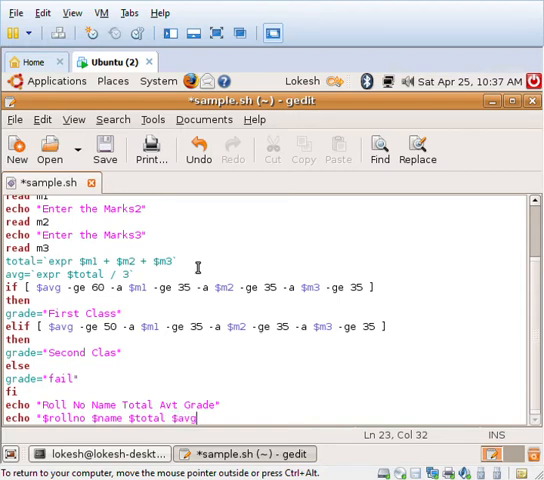
type("$")
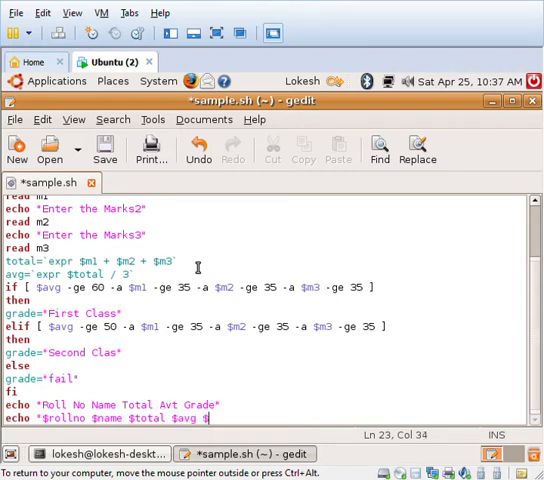
type("grad")
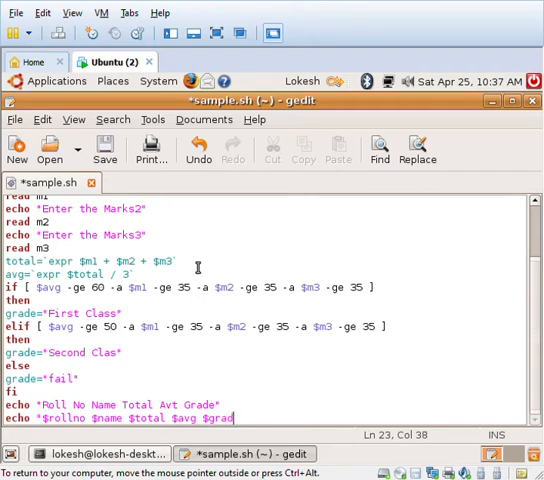
type("e\"")
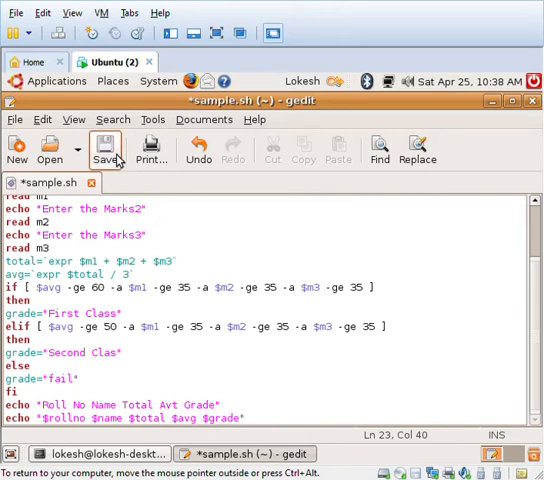
left_click(104, 148)
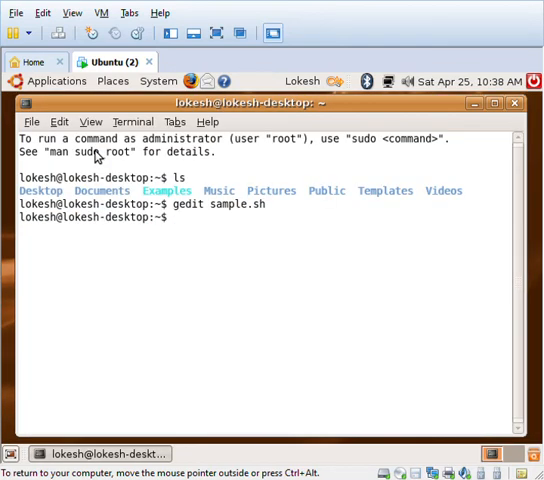
Step: Run sh sample.sh with roll 123, name rama and marks 67 67 67, getting 201 First Class
type("sh sample")
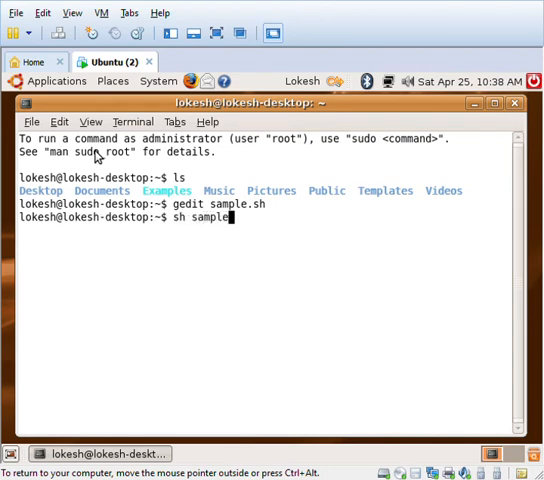
key("Return")
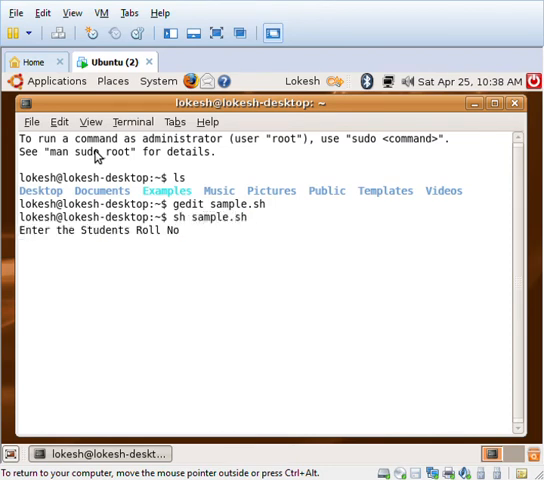
type("123")
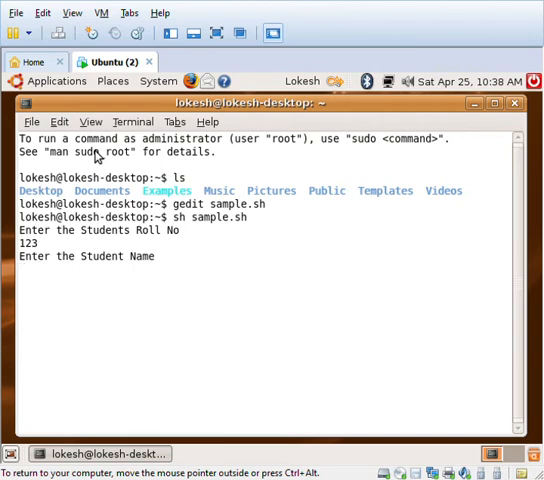
type("rama")
type("67")
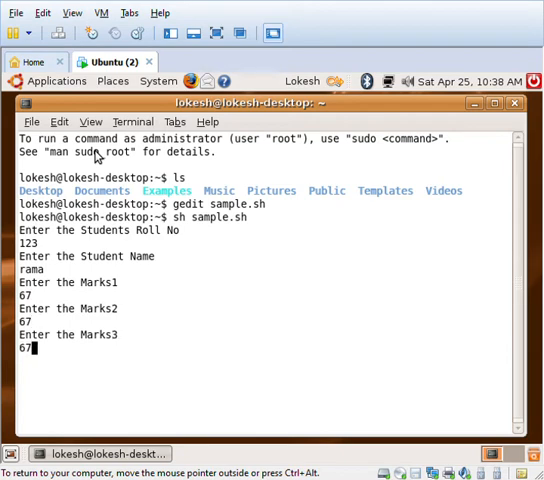
key("Return")
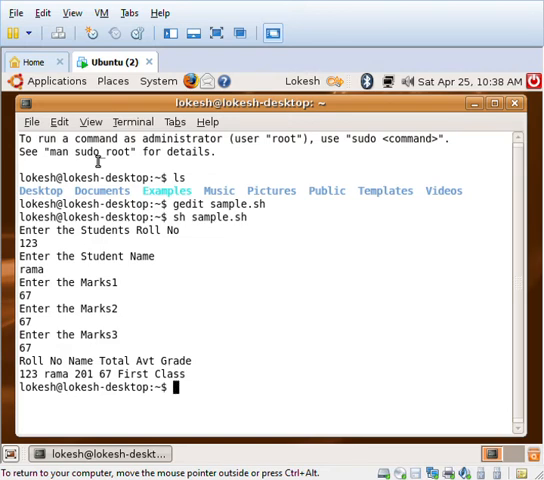
Step: Run sh sample.sh again with another set of test inputs
type("sh")
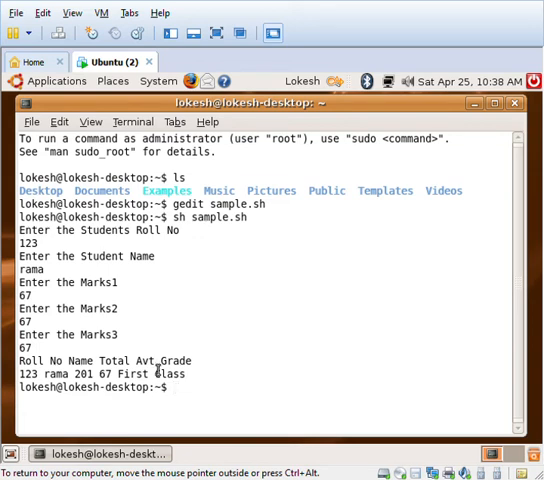
type("ge")
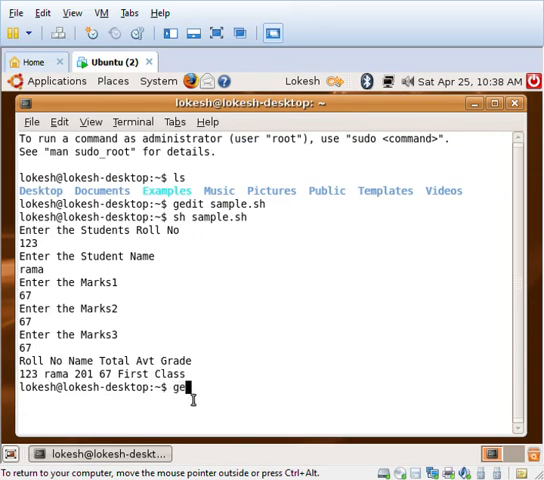
Step: Reopen sample.sh in gedit from the terminal for further edits
type("edit sm")
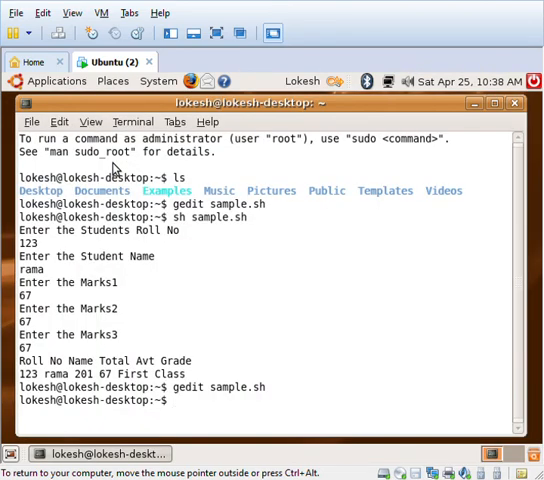
Step: Run sh sample.sh with 123, rama and marks of 56, giving total 168 Second Class
type("sh samp")
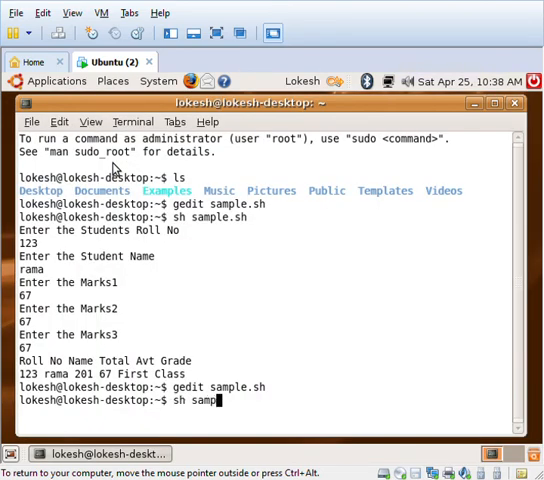
key("Return")
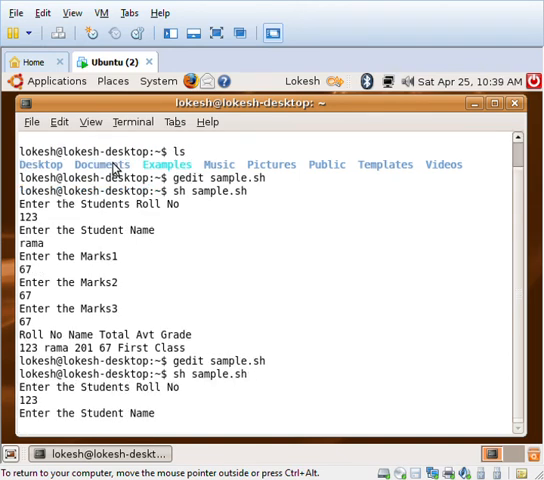
type("rama")
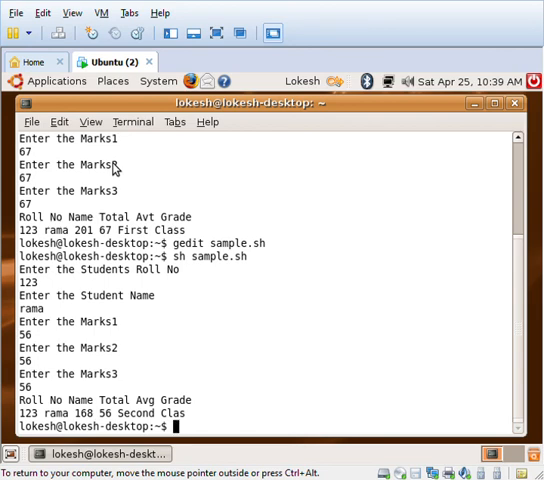
Step: Run sh sample.sh again and begin entering new inputs including mark 32
type("sh s")
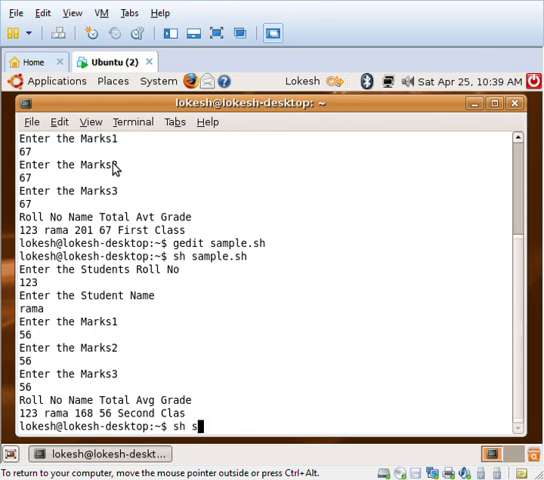
type("ample.sh")
type("rama")
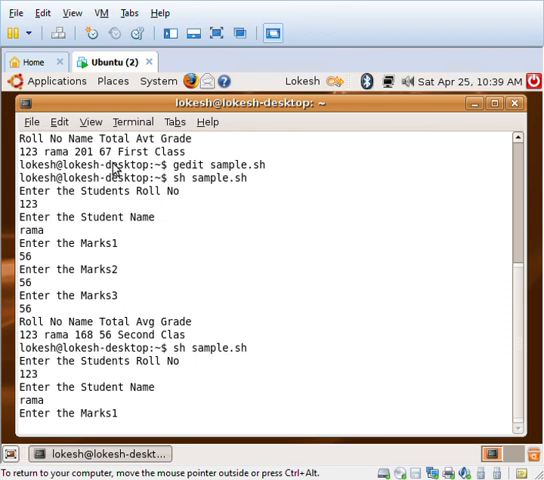
type("32")
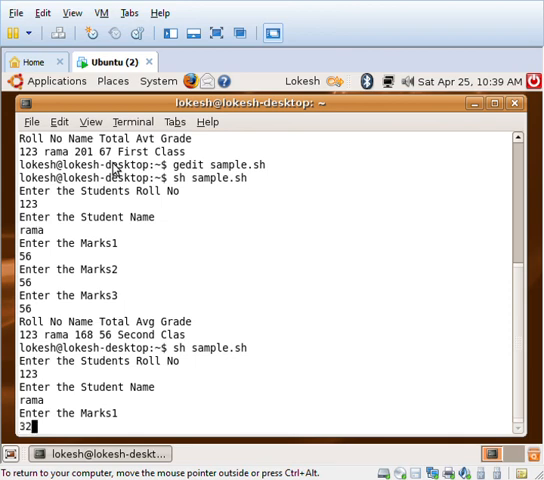